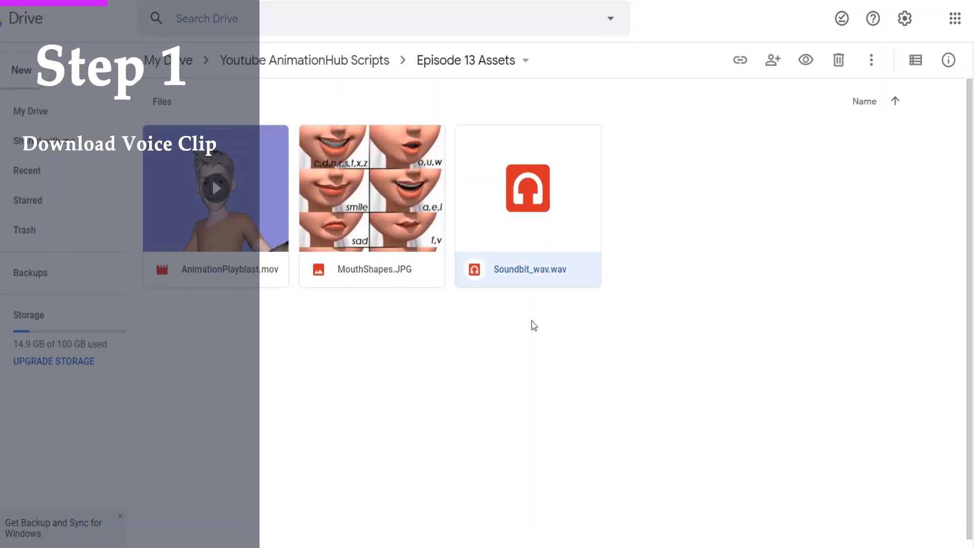
{"action": "mouse_move", "coordinate": [542, 186]}
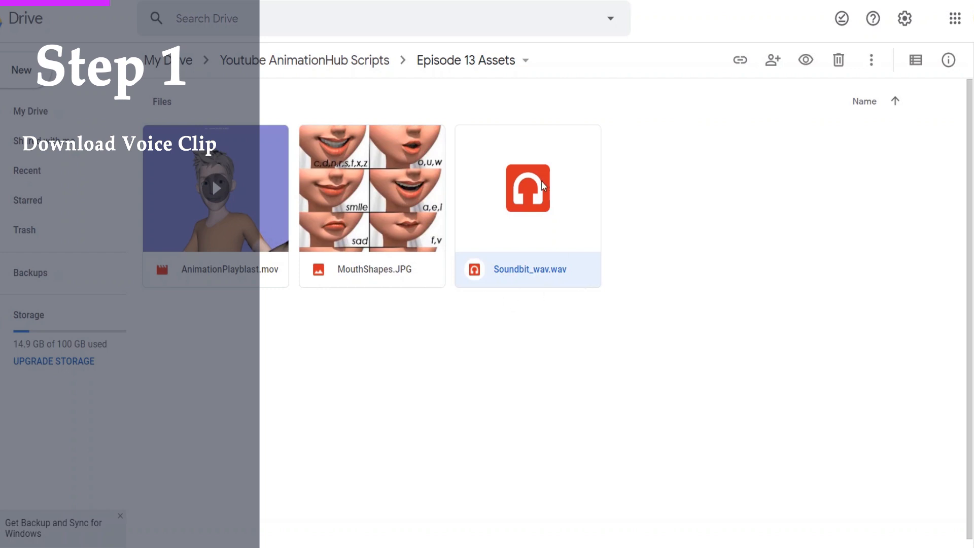
Step: Download Soundbit_wav.wav from the Episode 13 Assets folder through its context menu
{"action": "right_click", "coordinate": [540, 186]}
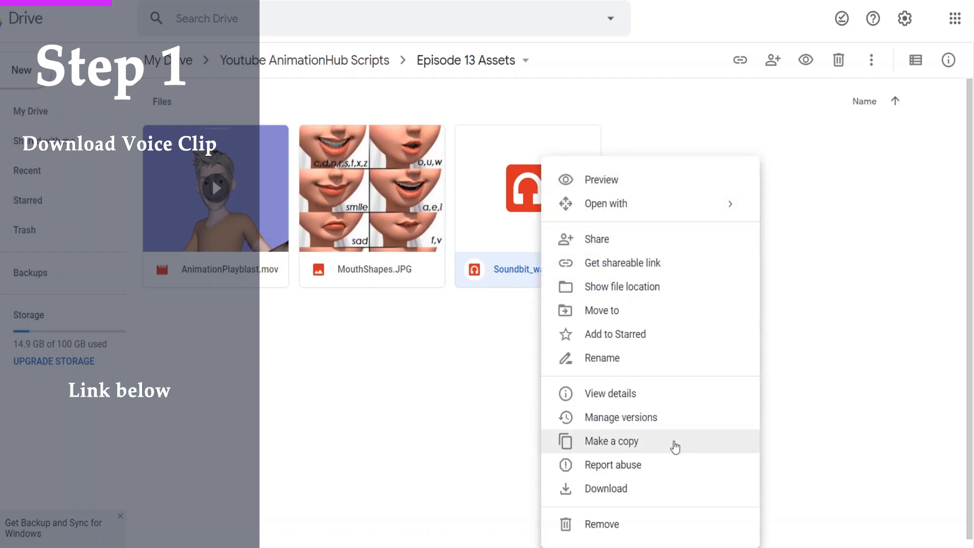
{"action": "left_click", "coordinate": [605, 488]}
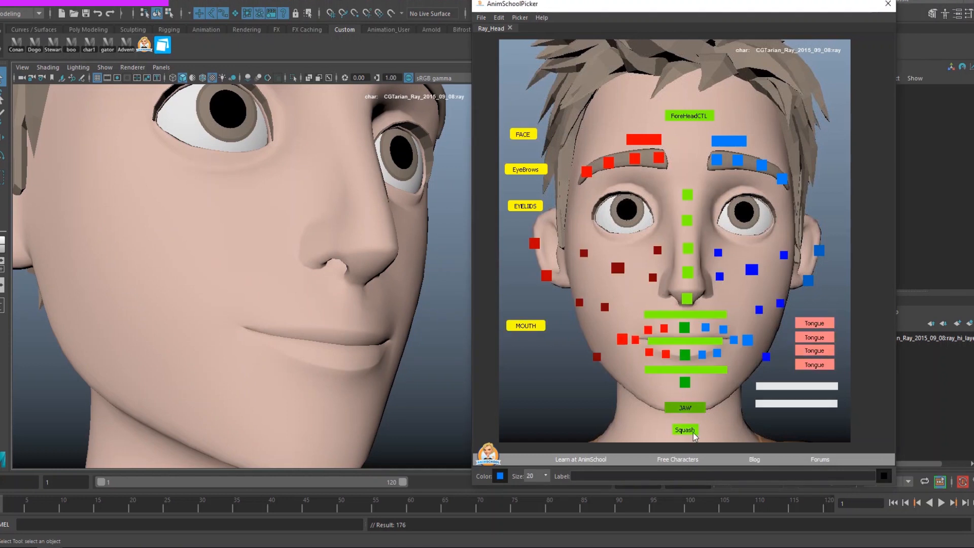
Step: Select one of Ray's mouth controls, then his right mouth corner control, for posing
{"action": "left_click", "coordinate": [685, 429]}
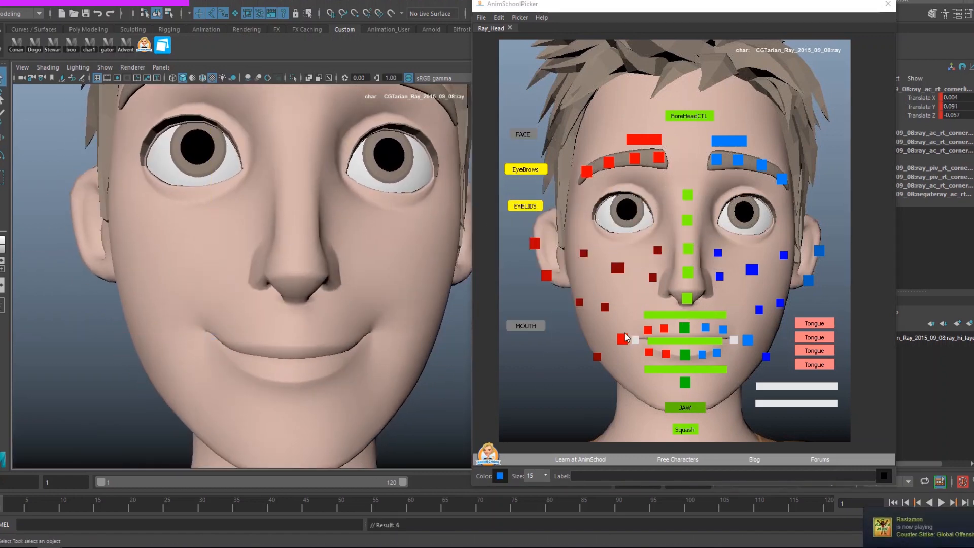
{"action": "left_click", "coordinate": [621, 339]}
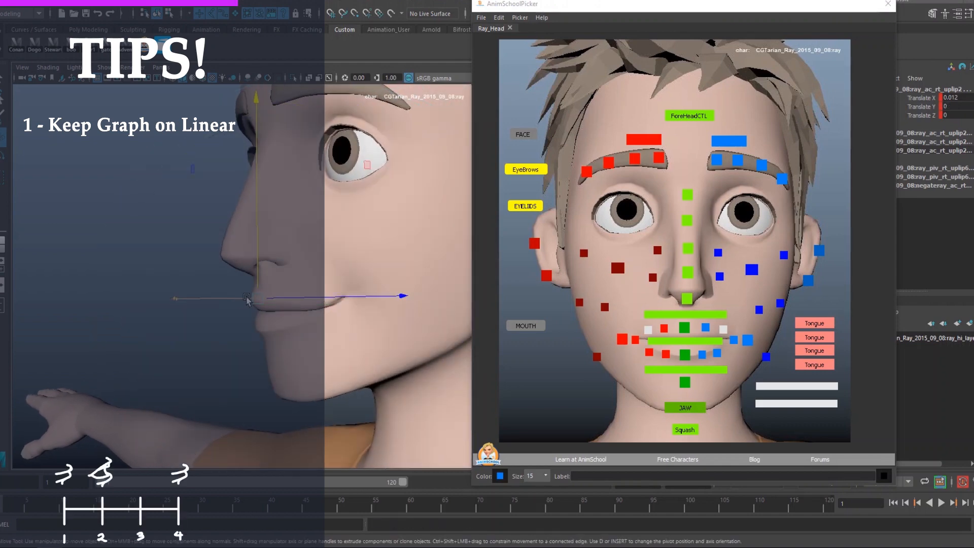
Step: Move Ray's upper lip into shape, then select another lip control and the centre lower lip
{"action": "left_click_drag", "start_coordinate": [245, 298], "coordinate": [317, 252]}
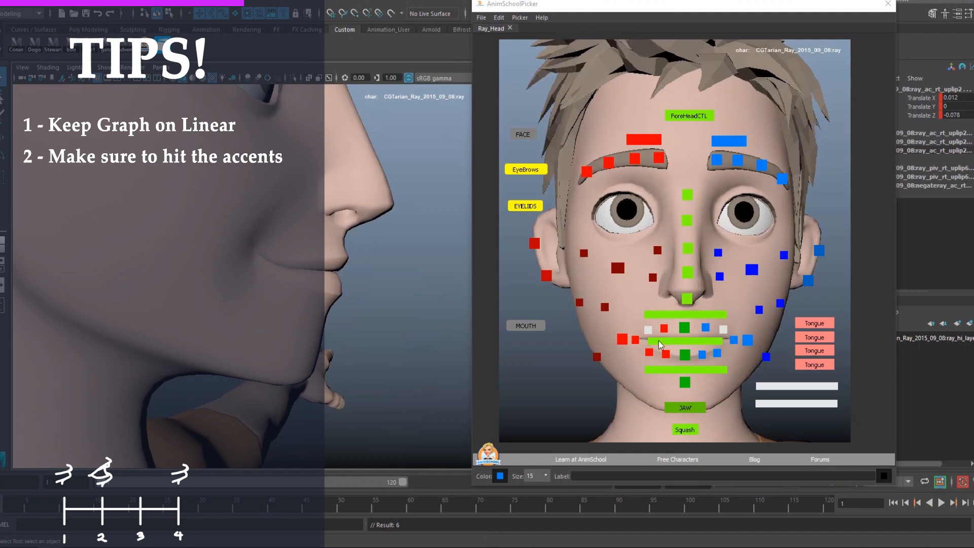
{"action": "left_click", "coordinate": [684, 408]}
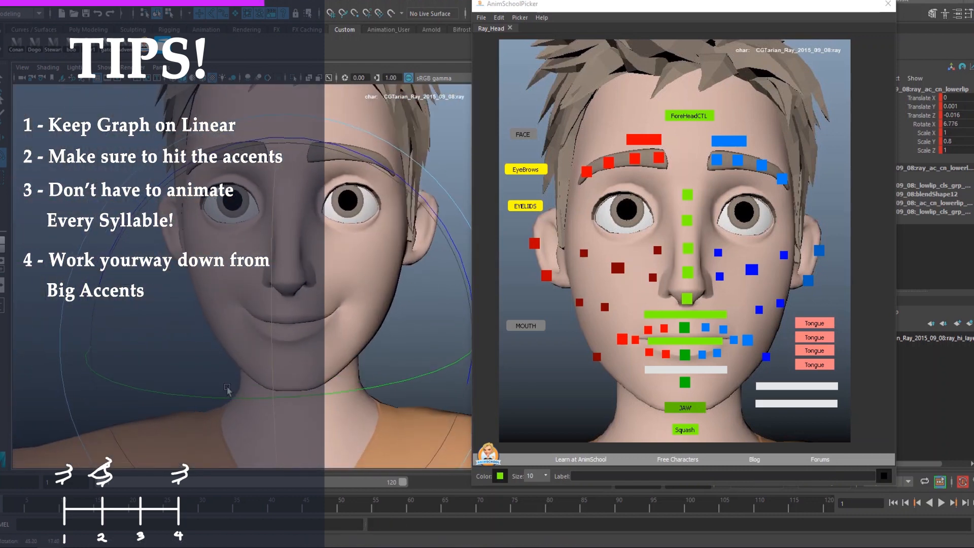
{"action": "left_click", "coordinate": [623, 339]}
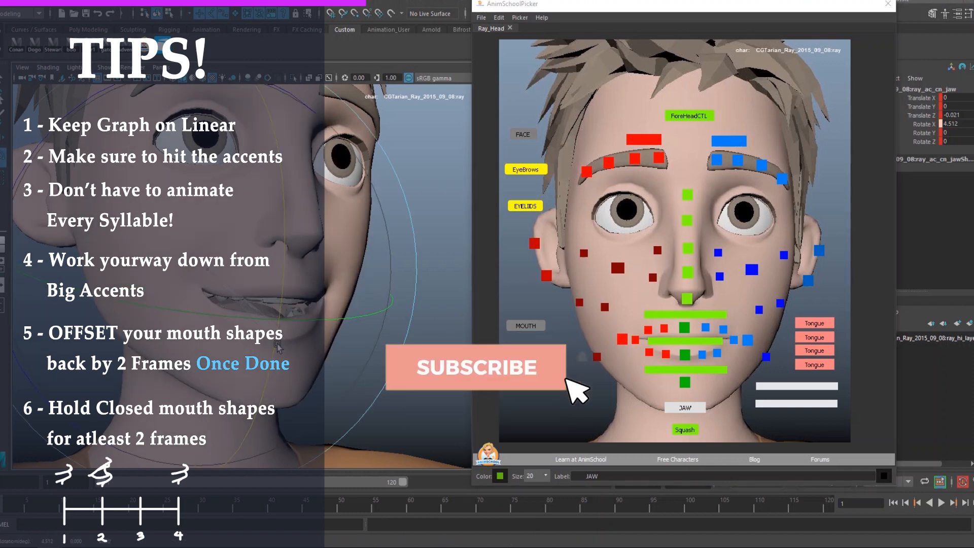
Step: Select Ray's centre upper lip control and drag to adjust its pose
{"action": "left_click", "coordinate": [476, 367]}
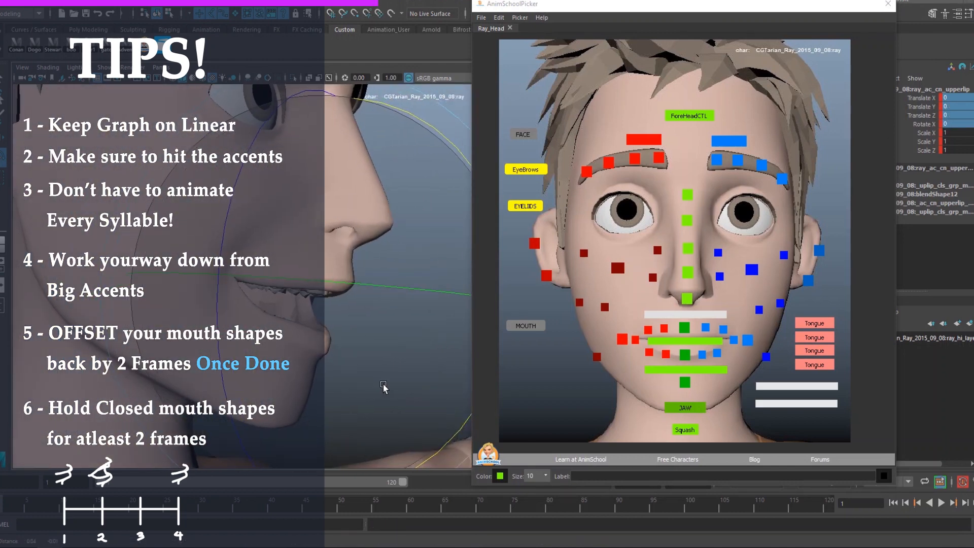
{"action": "left_click_drag", "start_coordinate": [383, 387], "coordinate": [443, 397]}
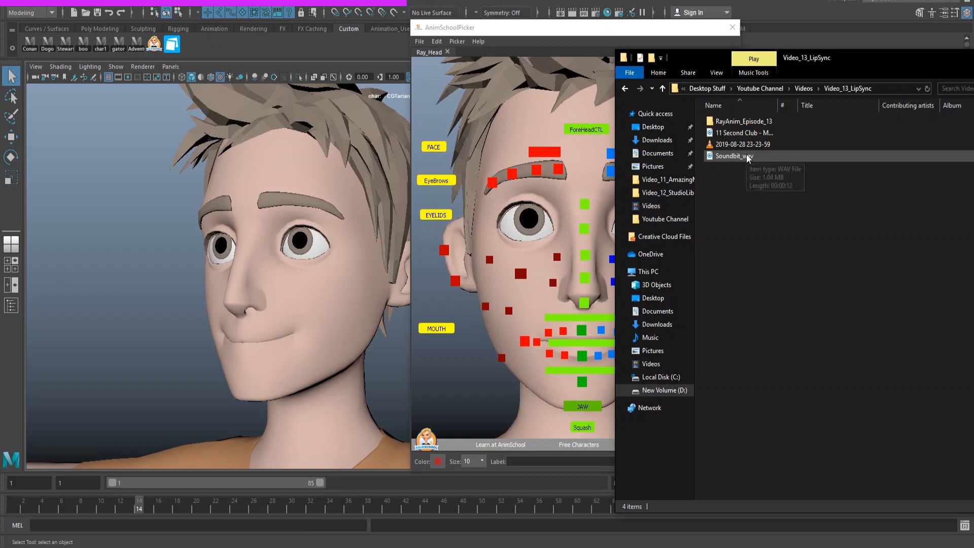
Step: Bring Soundbit_wav into the scene as the timeline sound and return to the opening frames
{"action": "left_click", "coordinate": [737, 157]}
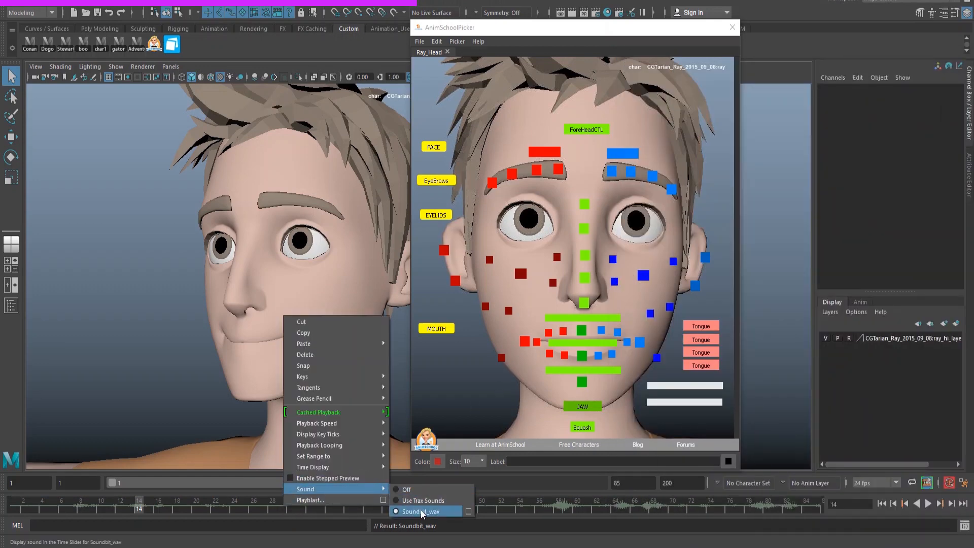
{"action": "left_click", "coordinate": [418, 511]}
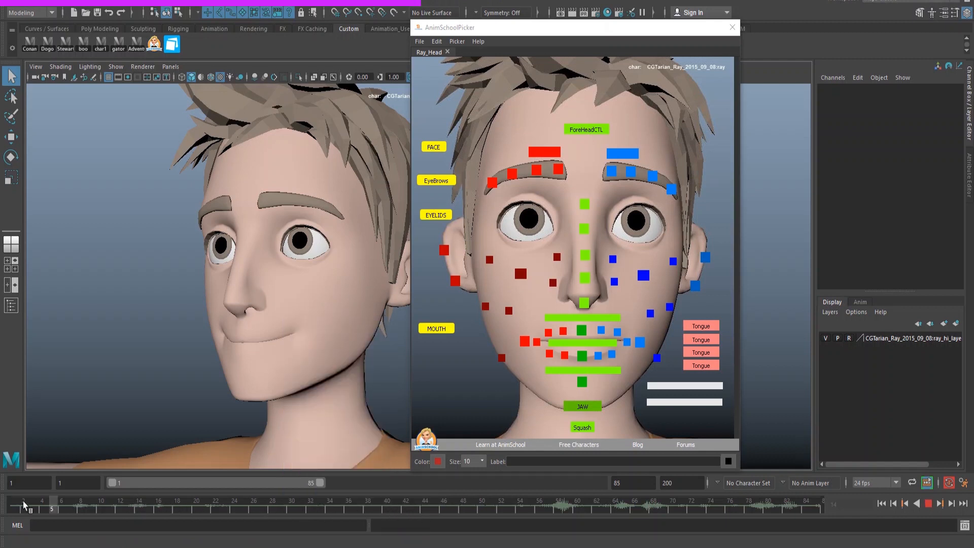
{"action": "left_click", "coordinate": [926, 506]}
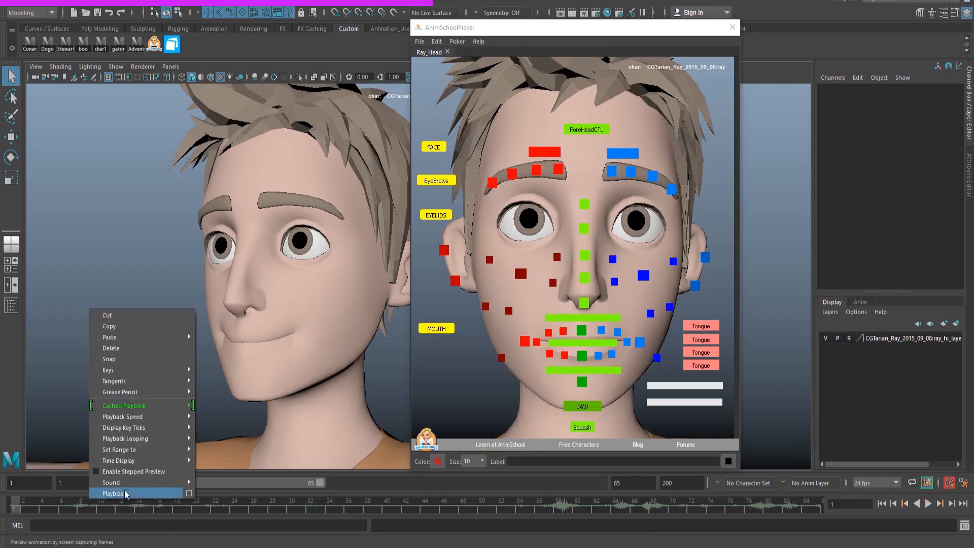
{"action": "mouse_move", "coordinate": [117, 482]}
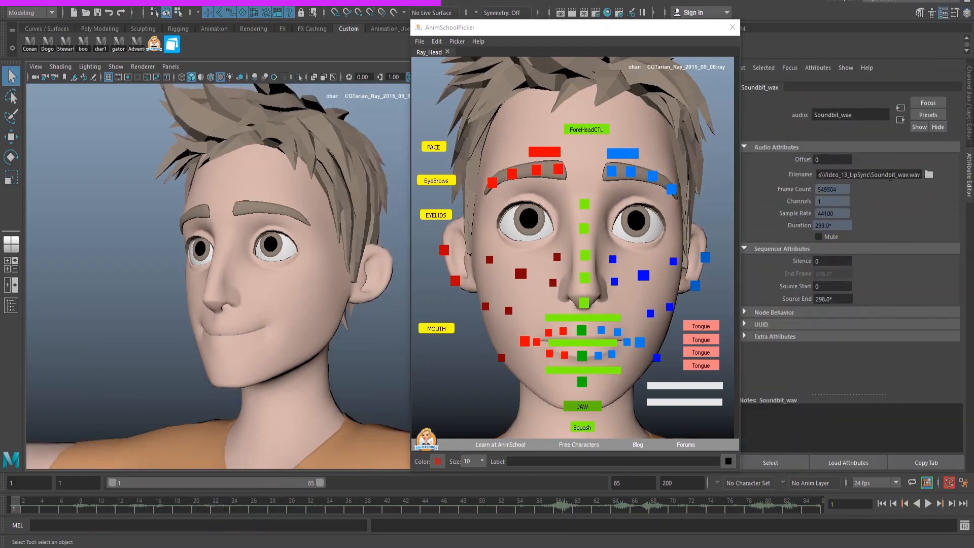
{"action": "mouse_move", "coordinate": [809, 142]}
{"action": "type", "text": "-210"}
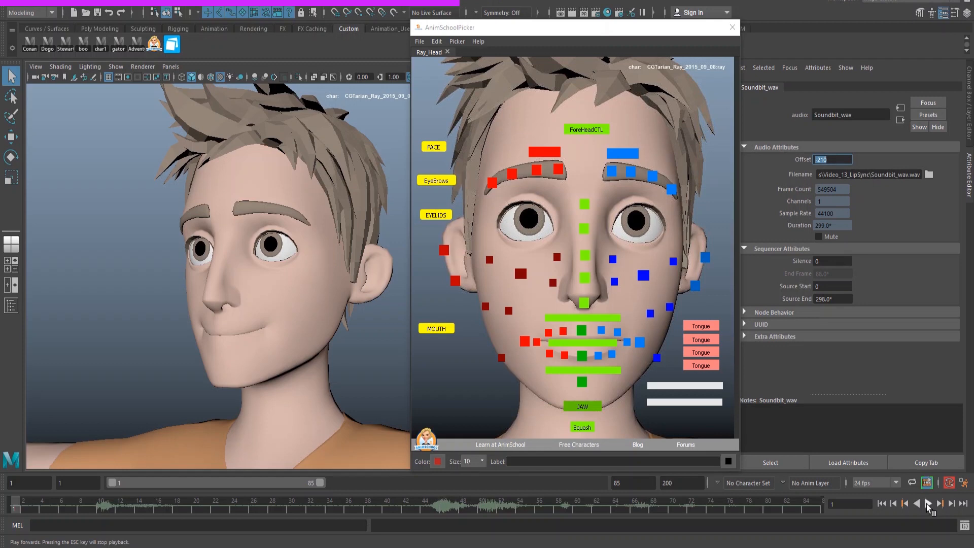
Step: Play the animation forward to check the offset Soundbit audio against Ray's mouth
{"action": "left_click", "coordinate": [929, 508]}
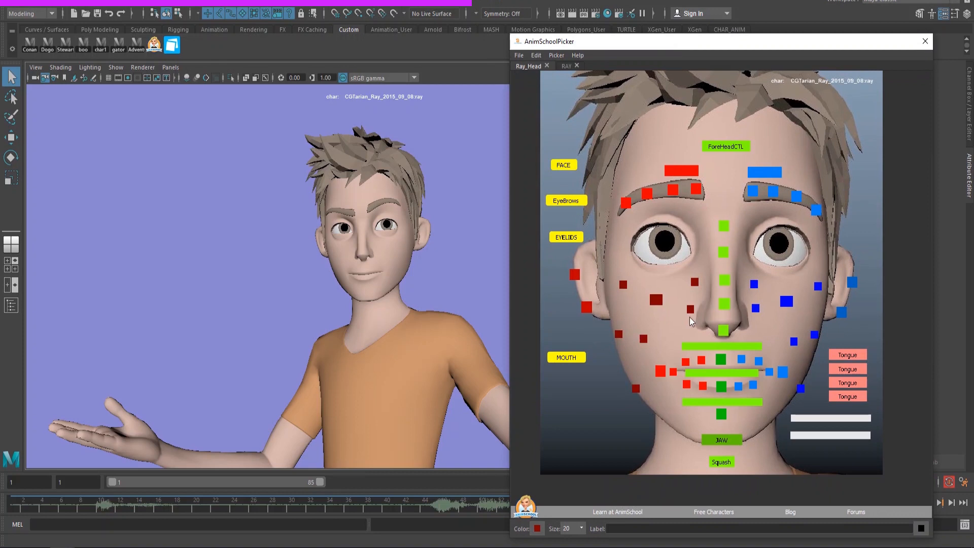
{"action": "left_click", "coordinate": [566, 358]}
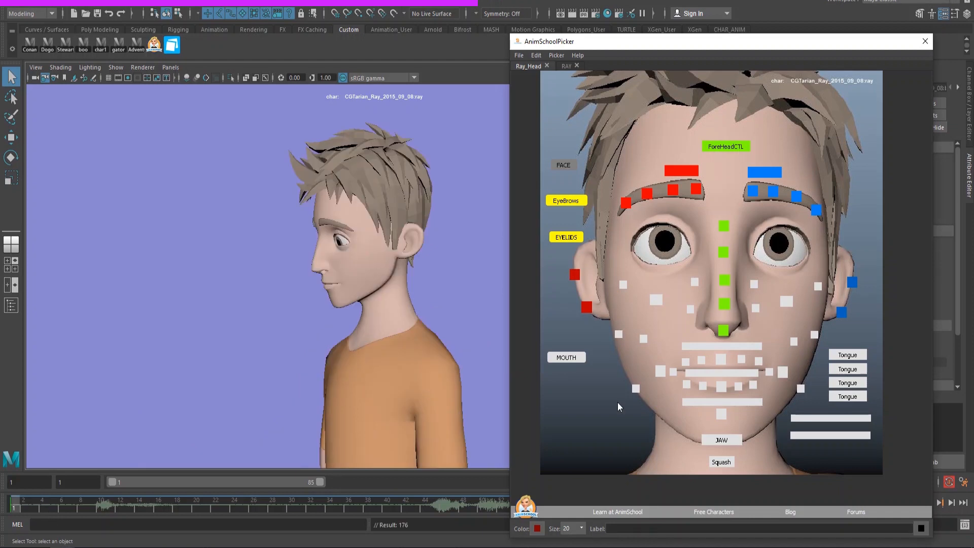
{"action": "mouse_move", "coordinate": [116, 447]}
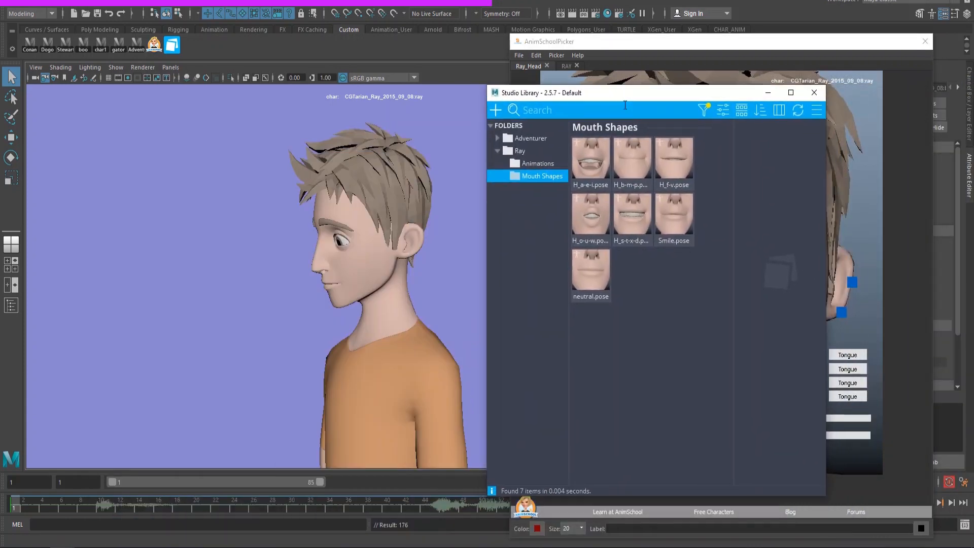
{"action": "mouse_move", "coordinate": [643, 164]}
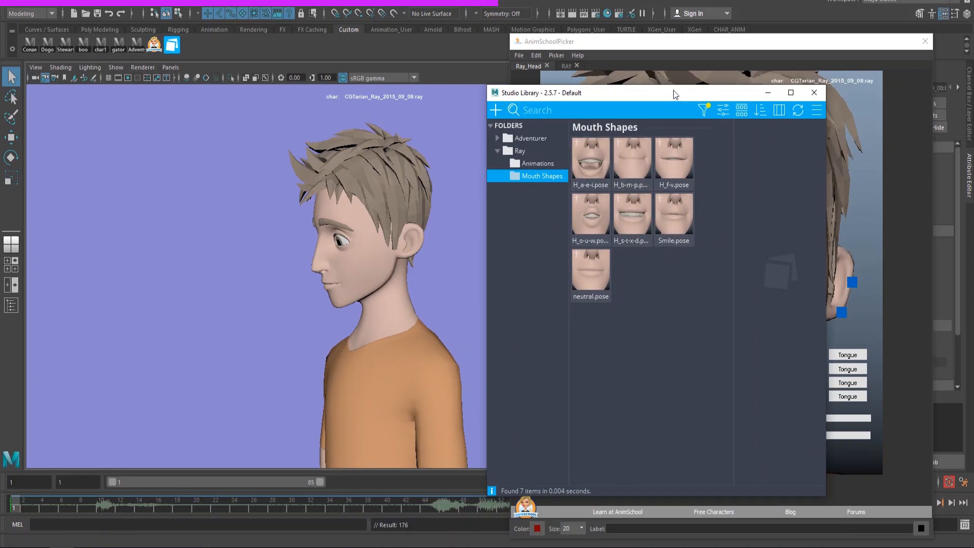
Step: Reposition the Studio Library windows and apply the H_b-m-p pressed-lips mouth pose
{"action": "left_click_drag", "start_coordinate": [674, 94], "coordinate": [676, 145]}
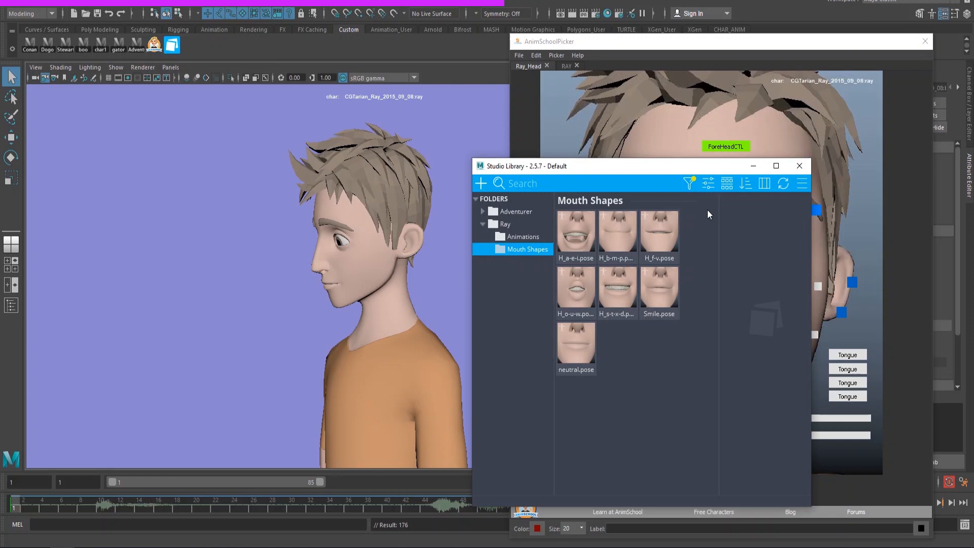
{"action": "mouse_move", "coordinate": [671, 168]}
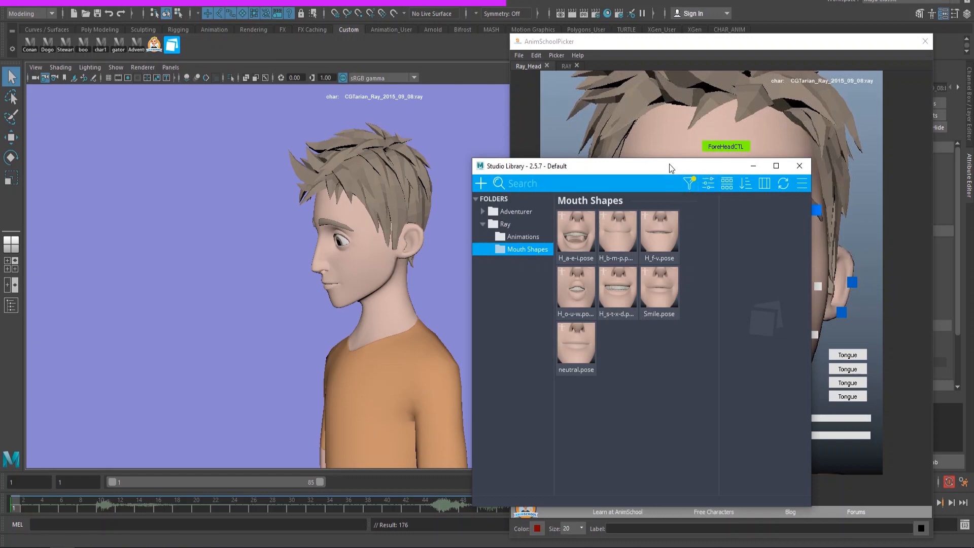
{"action": "left_click_drag", "start_coordinate": [671, 166], "coordinate": [663, 160]}
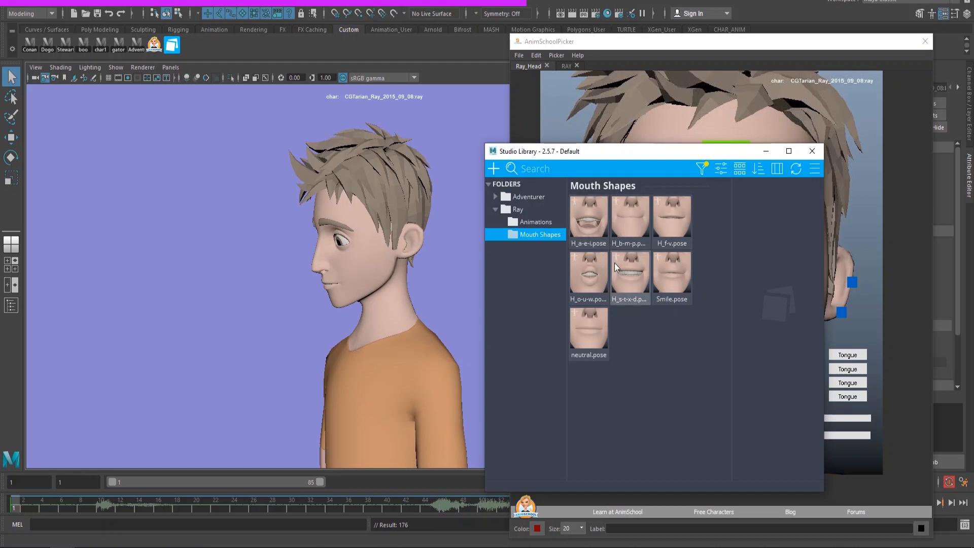
{"action": "mouse_move", "coordinate": [605, 268]}
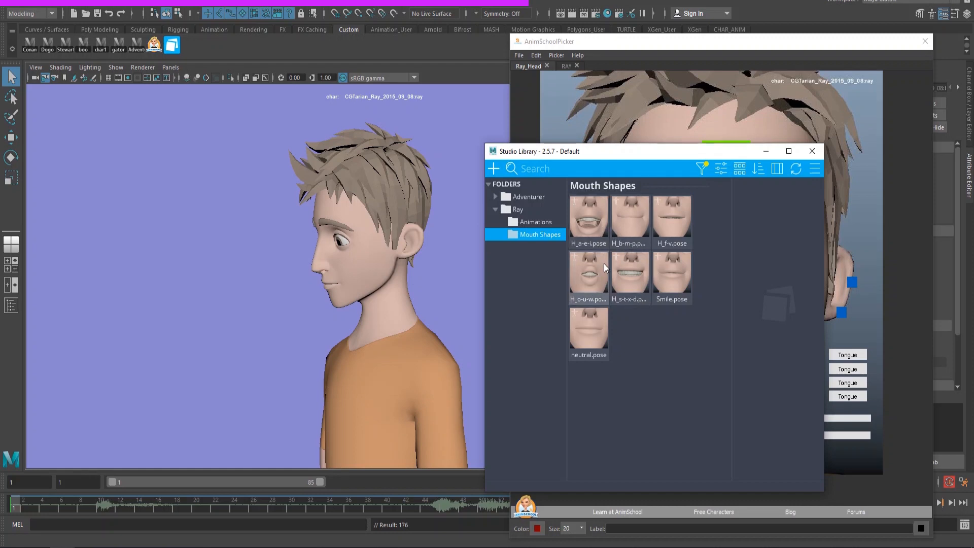
{"action": "mouse_move", "coordinate": [646, 277]}
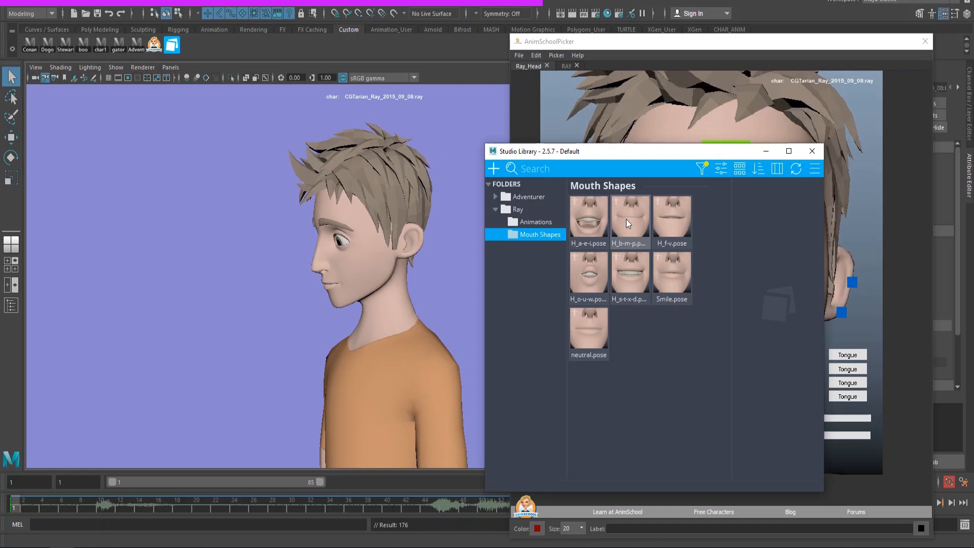
{"action": "left_click", "coordinate": [812, 151]}
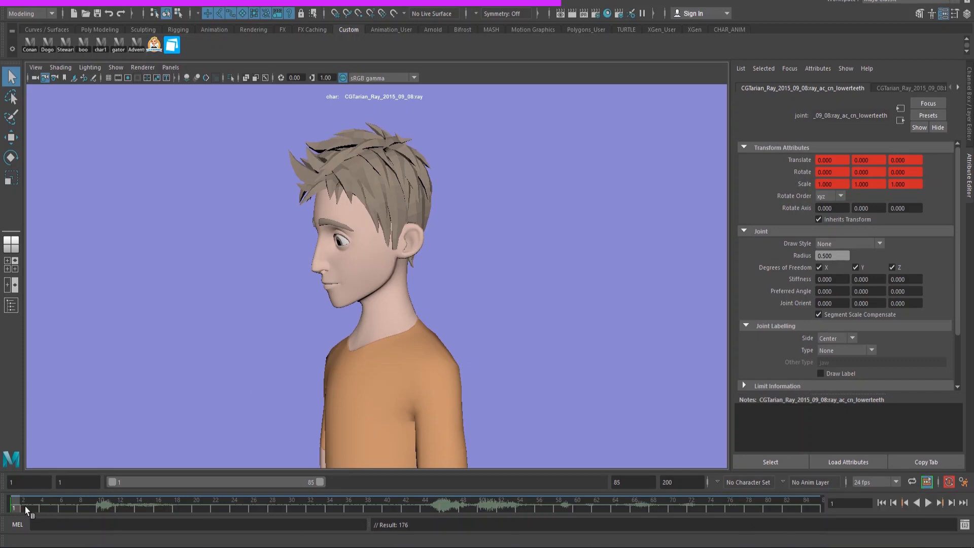
{"action": "left_click", "coordinate": [930, 505]}
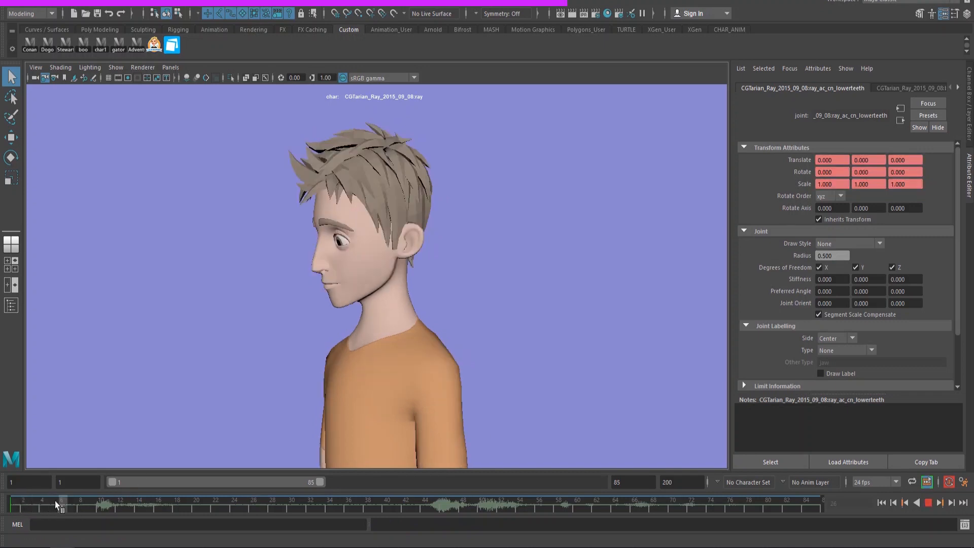
{"action": "left_click_drag", "start_coordinate": [56, 505], "coordinate": [91, 509]}
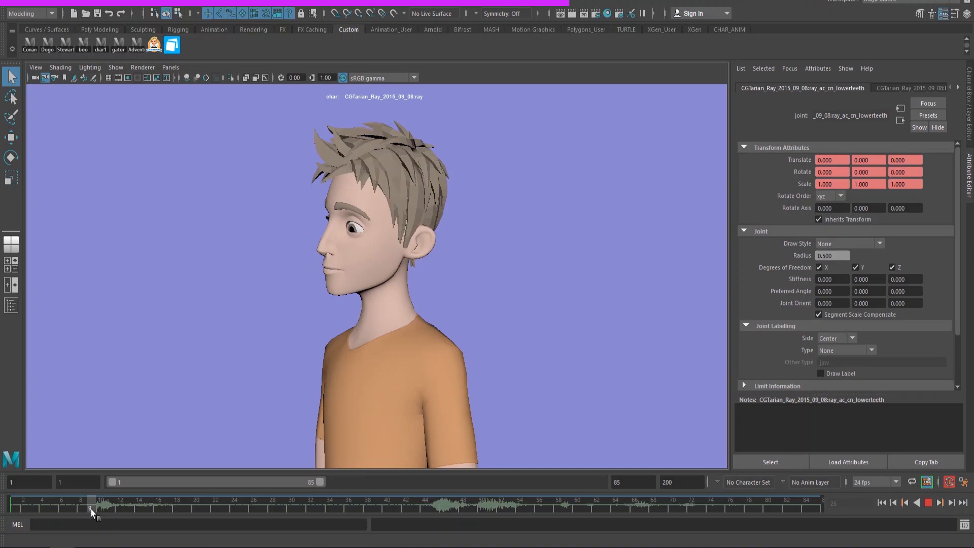
{"action": "left_click_drag", "start_coordinate": [90, 508], "coordinate": [70, 508]}
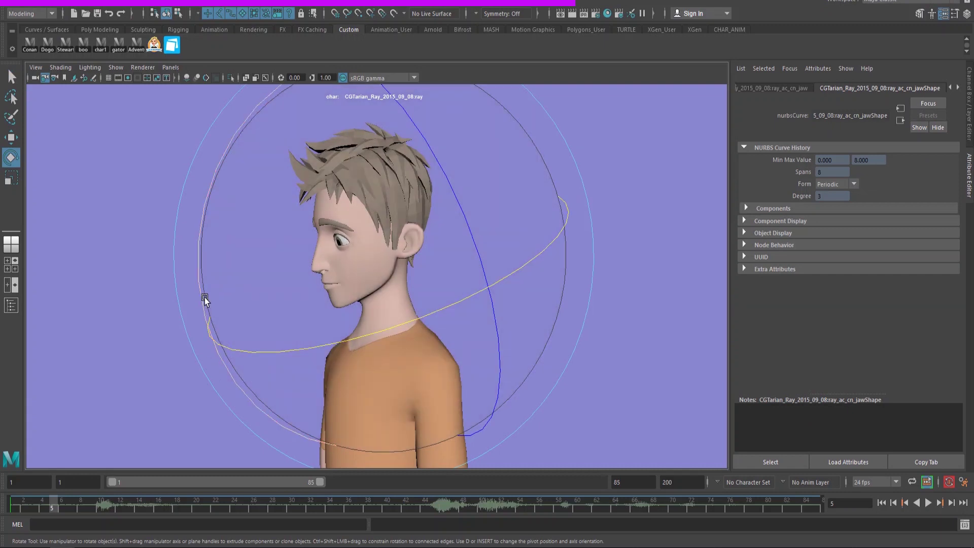
{"action": "left_click_drag", "start_coordinate": [205, 298], "coordinate": [199, 295]}
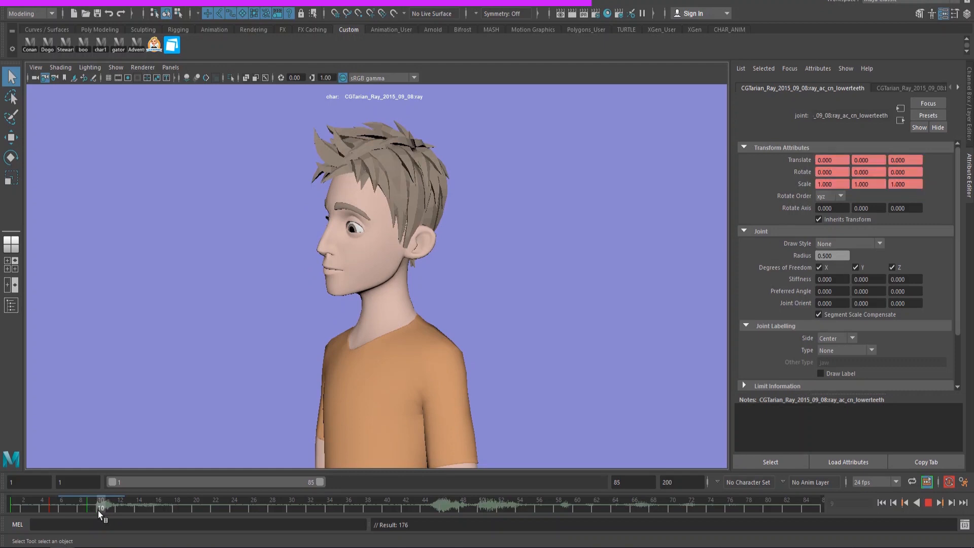
{"action": "left_click", "coordinate": [94, 508]}
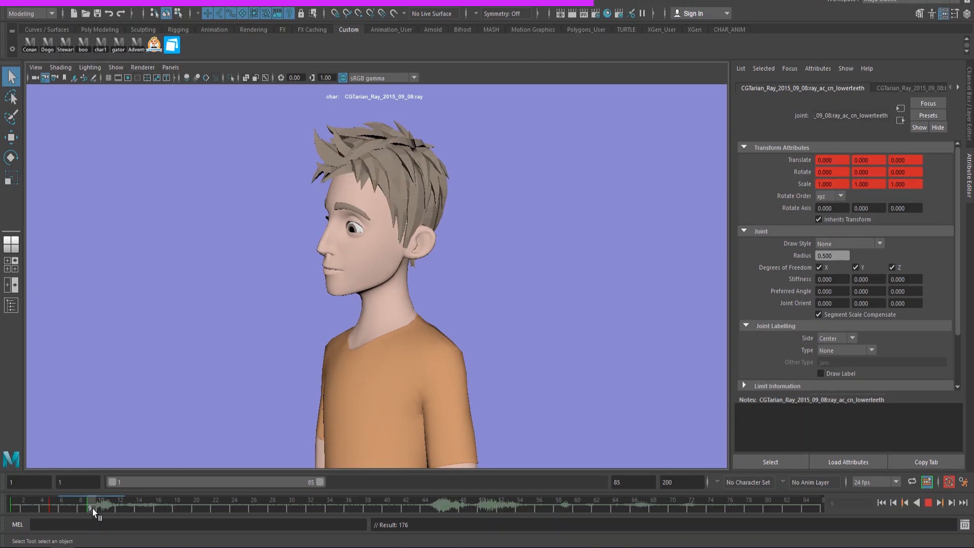
Step: At frame 10, pull the mouth corner and rotate the jaw open, checking with playback
{"action": "left_click", "coordinate": [103, 509]}
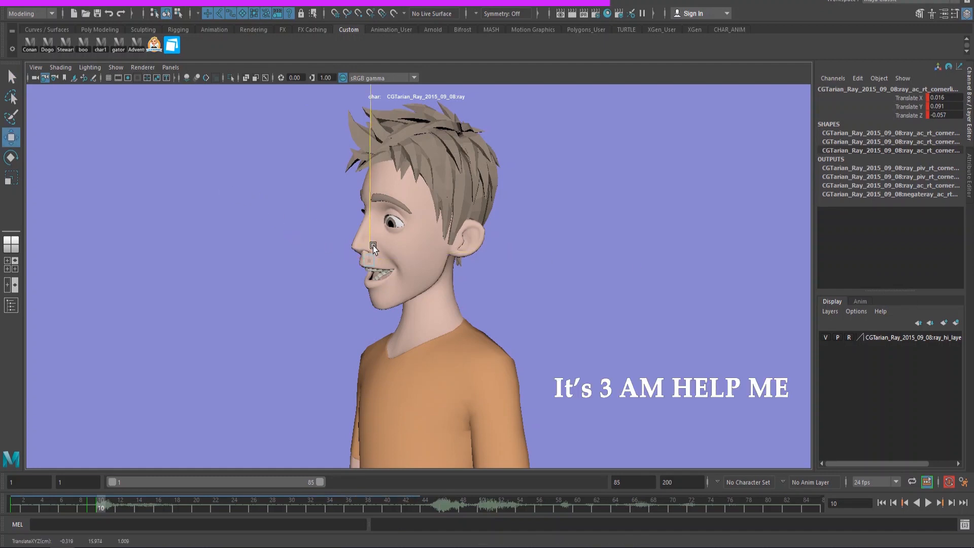
{"action": "left_click_drag", "start_coordinate": [372, 247], "coordinate": [371, 252]}
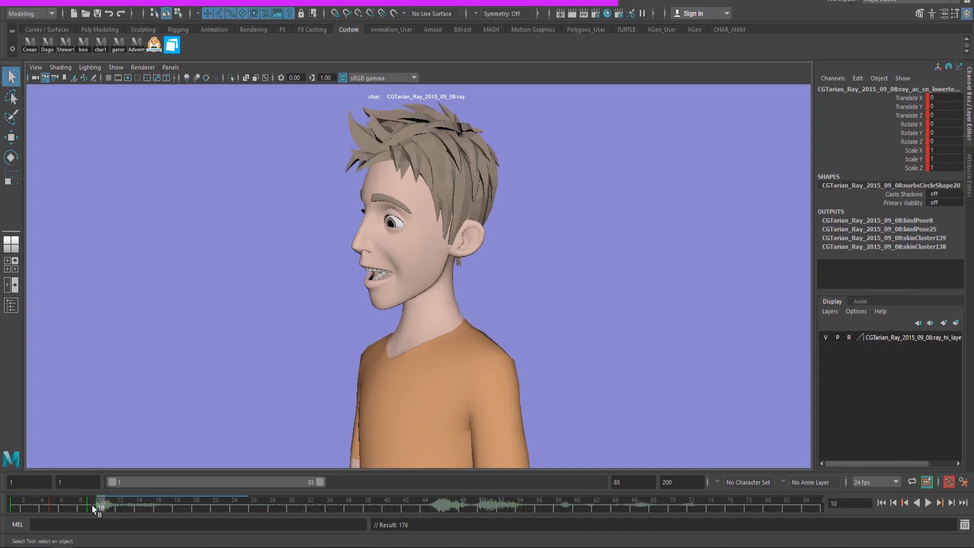
{"action": "left_click", "coordinate": [926, 504]}
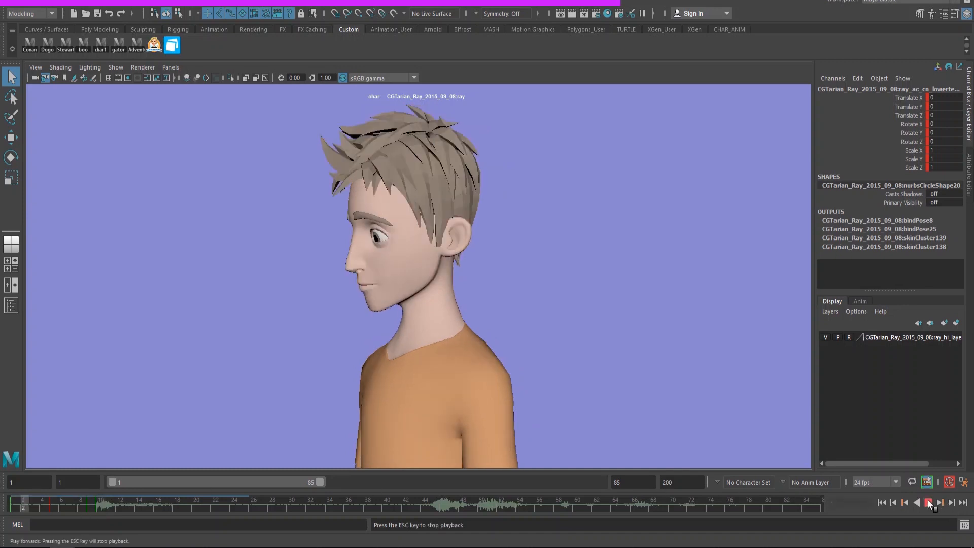
{"action": "left_click", "coordinate": [928, 502]}
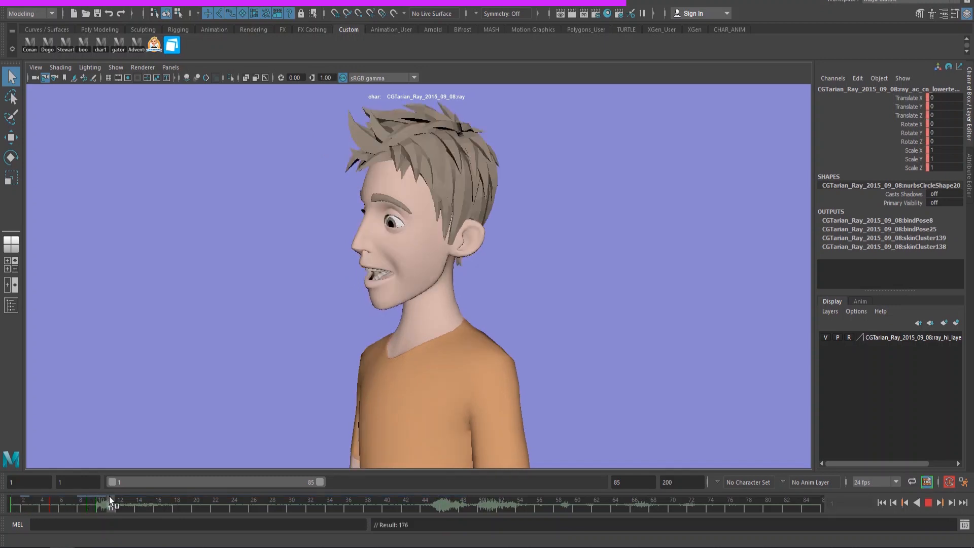
{"action": "left_click", "coordinate": [120, 508]}
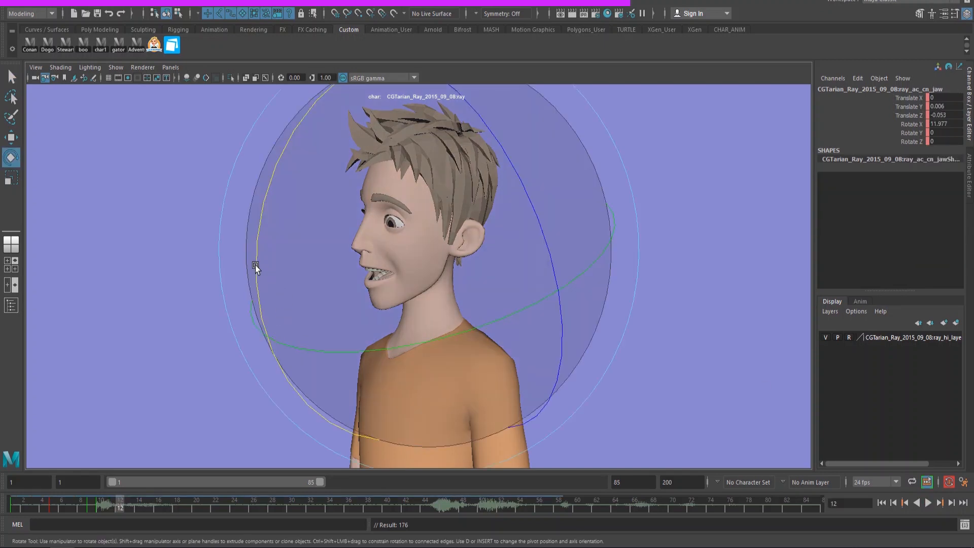
{"action": "left_click_drag", "start_coordinate": [255, 264], "coordinate": [287, 223]}
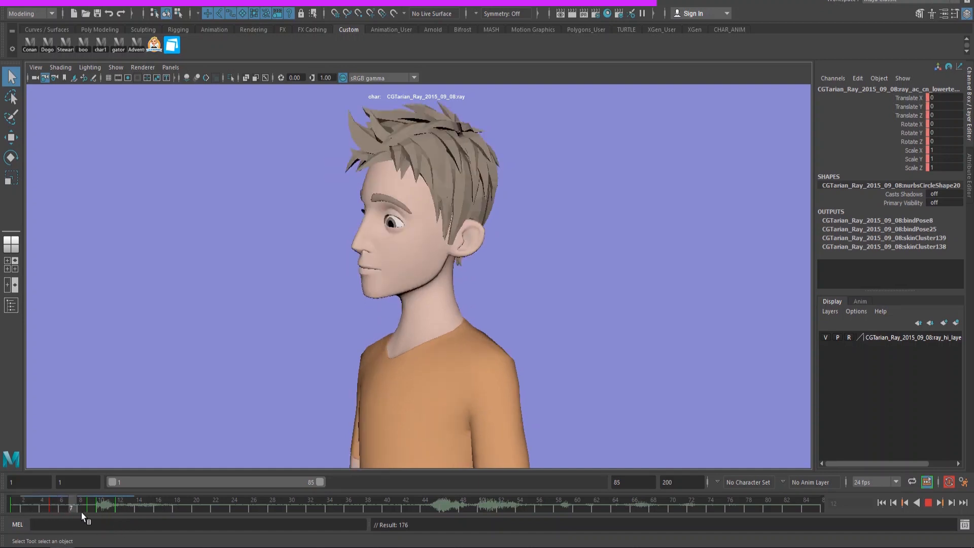
{"action": "left_click_drag", "start_coordinate": [82, 507], "coordinate": [136, 507]}
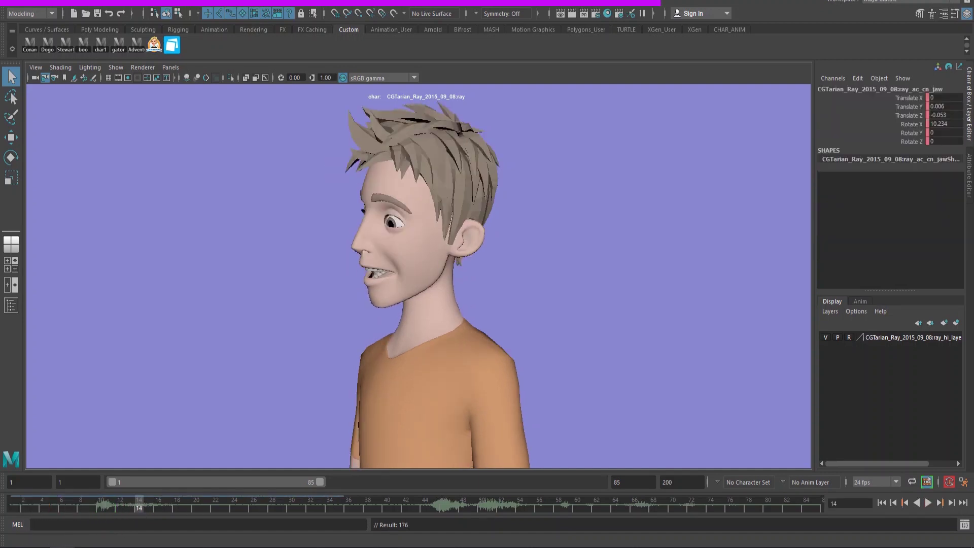
{"action": "left_click", "coordinate": [10, 156]}
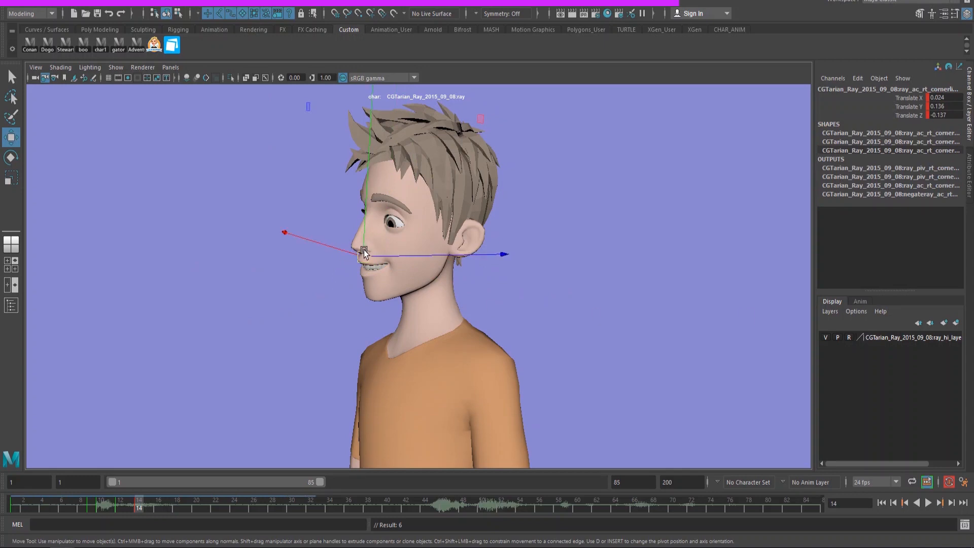
{"action": "left_click_drag", "start_coordinate": [365, 252], "coordinate": [366, 260]}
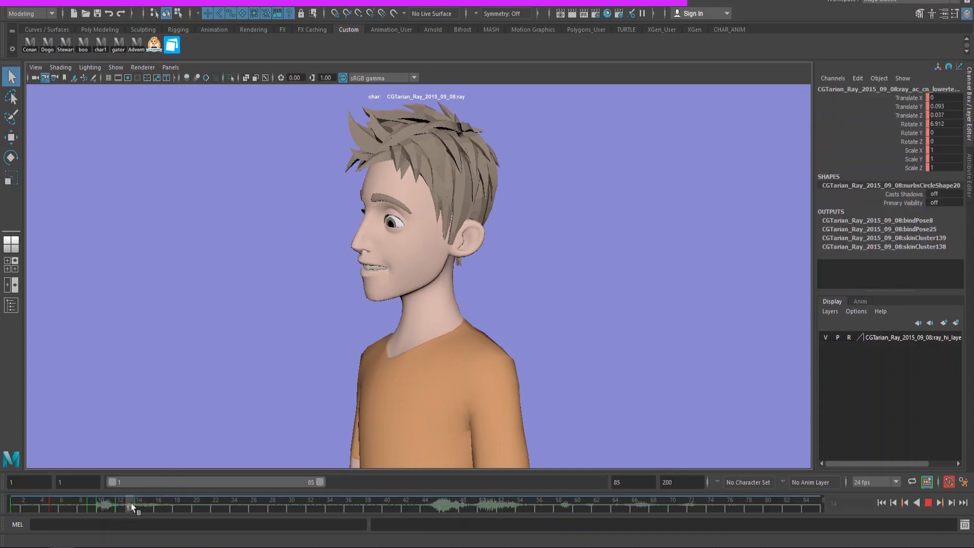
{"action": "left_click_drag", "start_coordinate": [130, 508], "coordinate": [100, 508]}
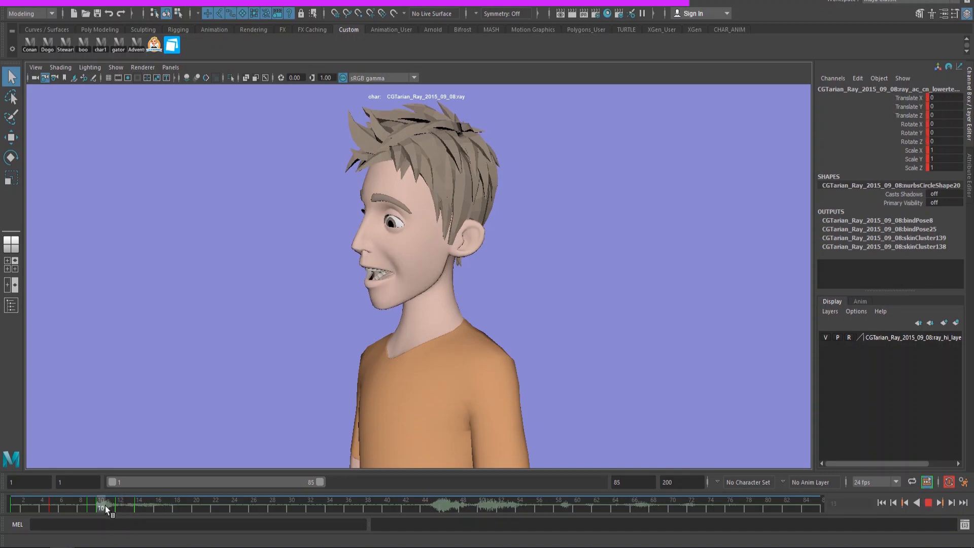
{"action": "left_click_drag", "start_coordinate": [102, 503], "coordinate": [122, 503]}
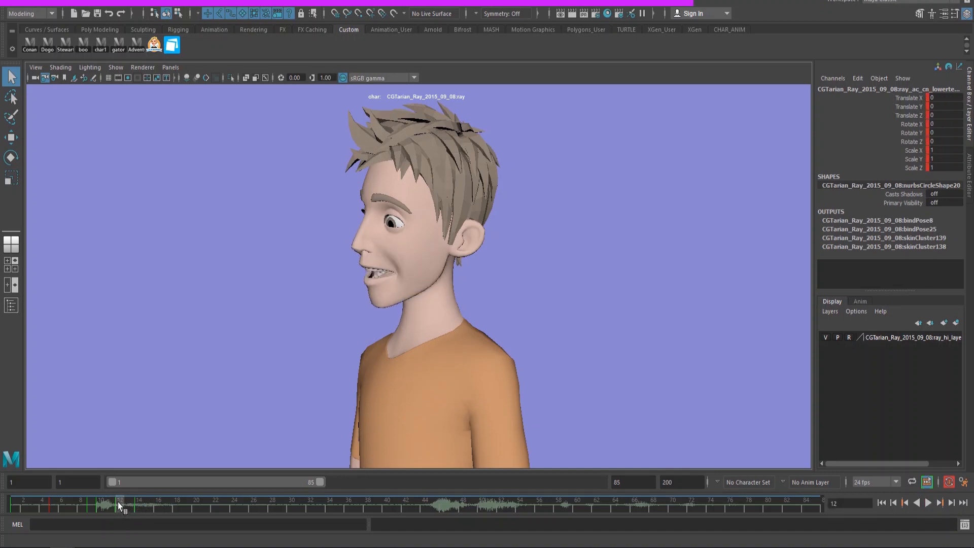
{"action": "left_click_drag", "start_coordinate": [119, 506], "coordinate": [103, 506]}
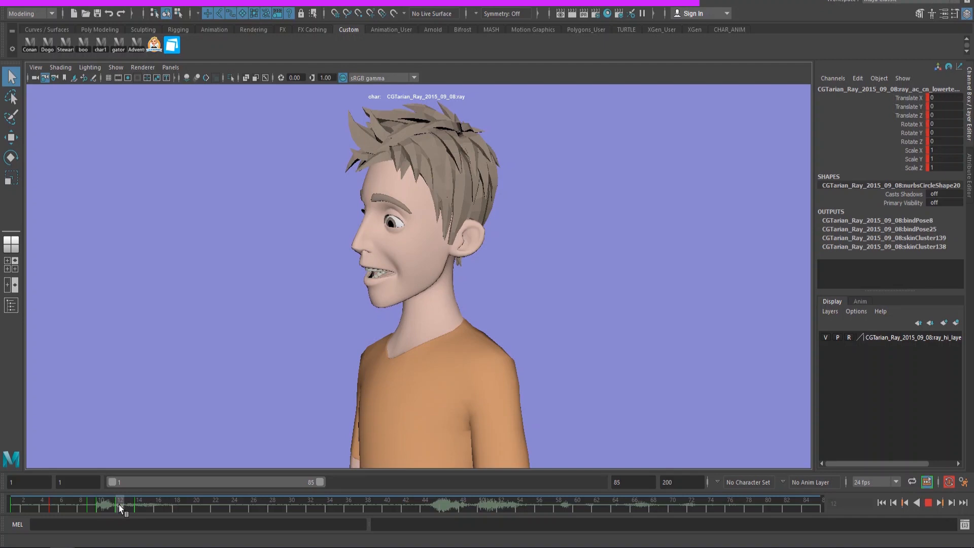
{"action": "left_click_drag", "start_coordinate": [120, 509], "coordinate": [100, 510]}
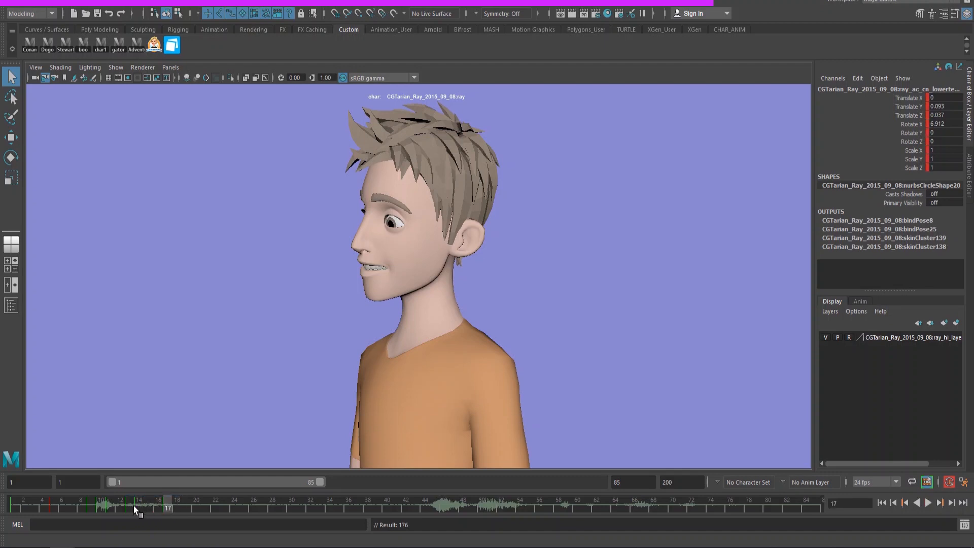
{"action": "left_click_drag", "start_coordinate": [164, 504], "coordinate": [128, 503]}
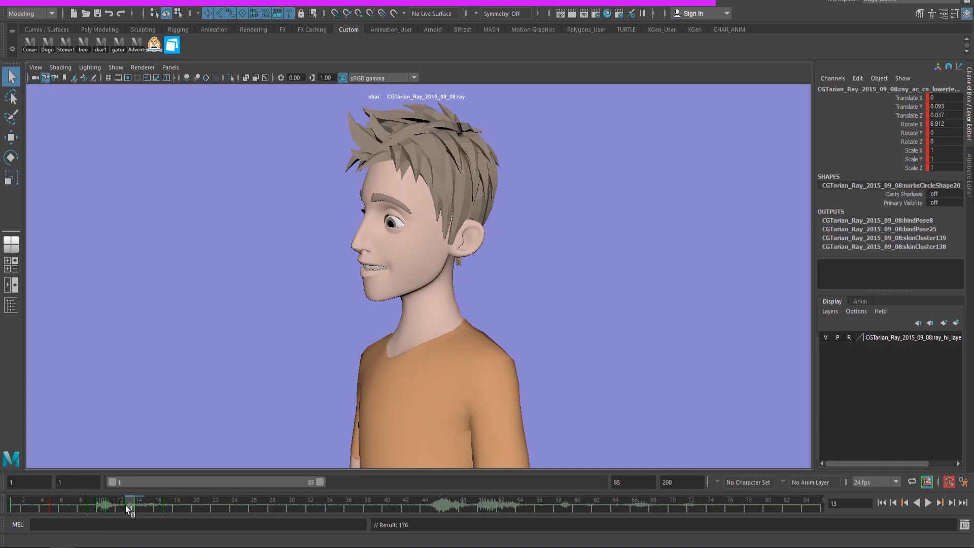
{"action": "left_click", "coordinate": [169, 509]}
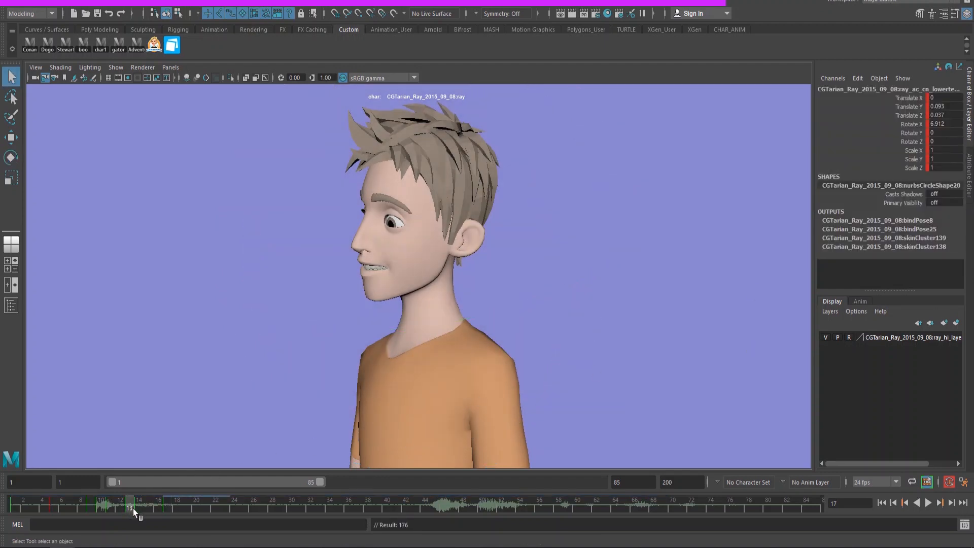
{"action": "left_click_drag", "start_coordinate": [130, 506], "coordinate": [140, 506]}
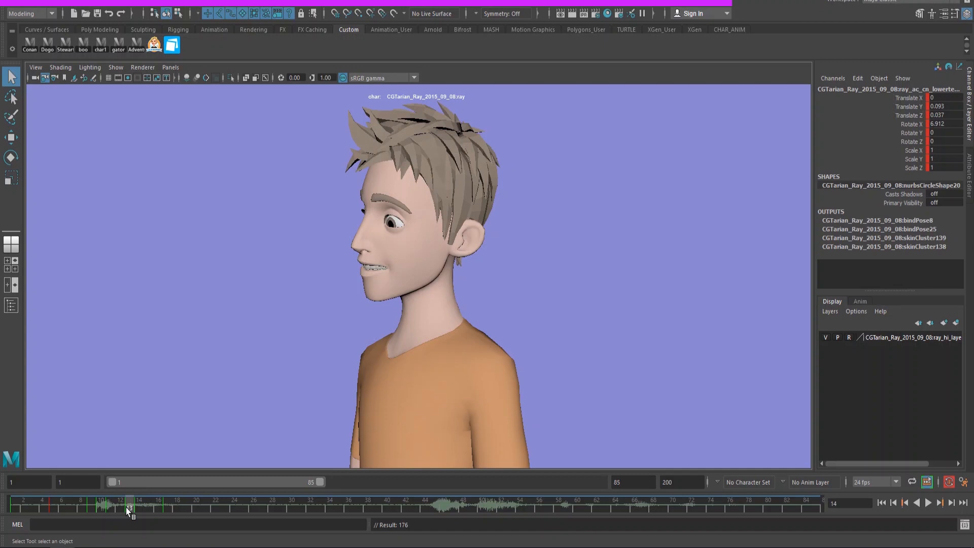
{"action": "left_click", "coordinate": [129, 508]}
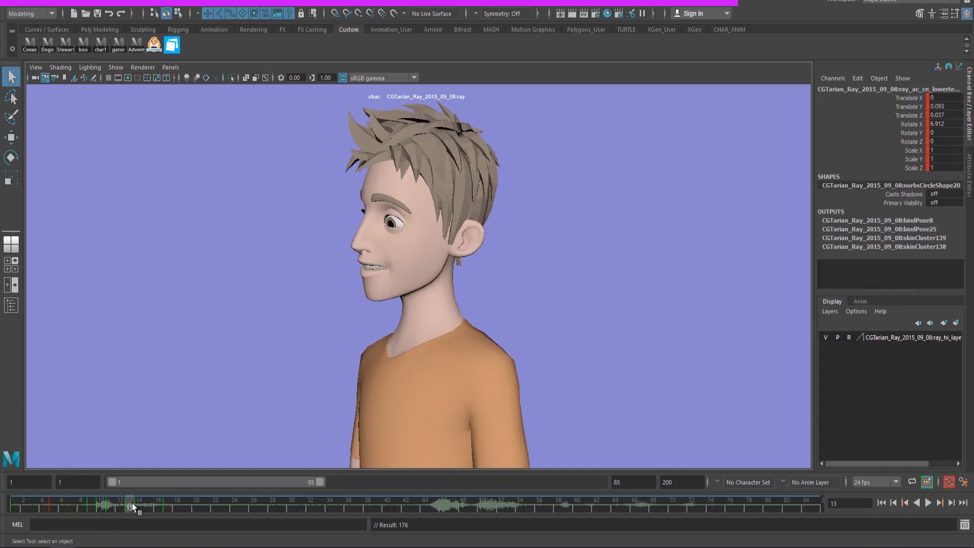
{"action": "mouse_move", "coordinate": [125, 507]}
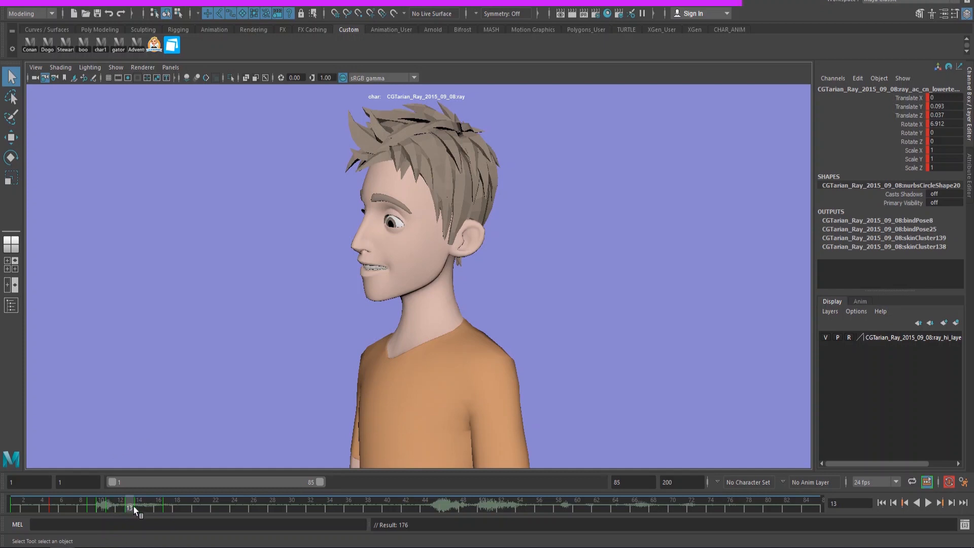
{"action": "left_click", "coordinate": [135, 507]}
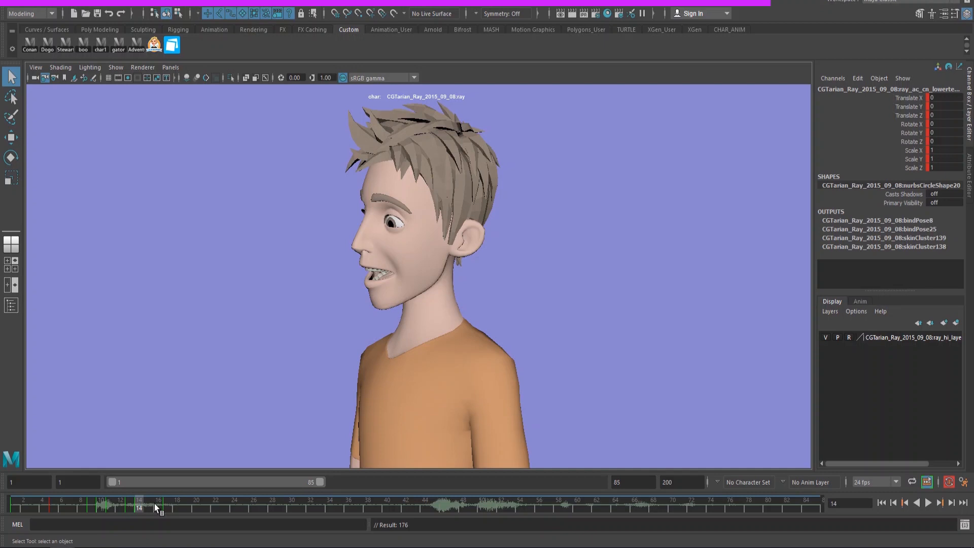
{"action": "left_click", "coordinate": [928, 503]}
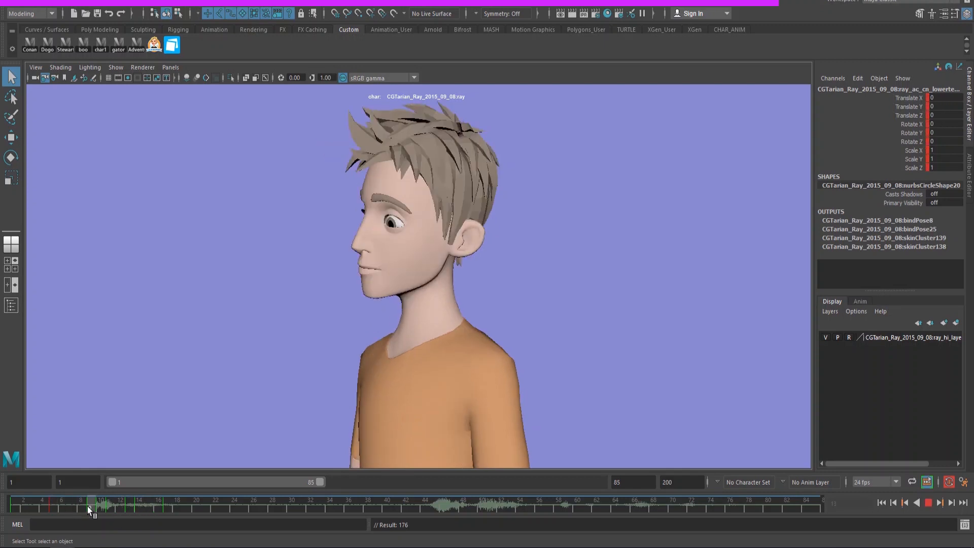
{"action": "left_click_drag", "start_coordinate": [88, 507], "coordinate": [110, 507]}
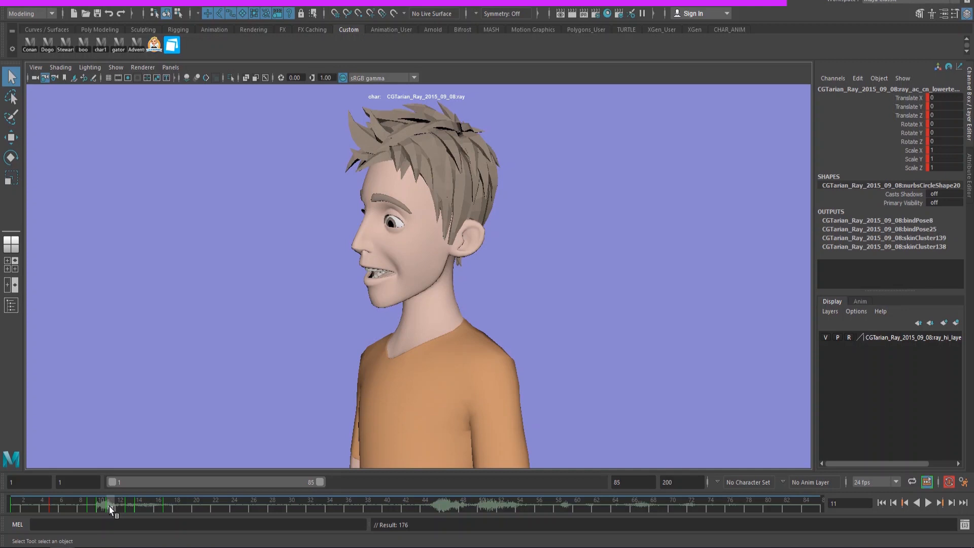
{"action": "left_click", "coordinate": [118, 508]}
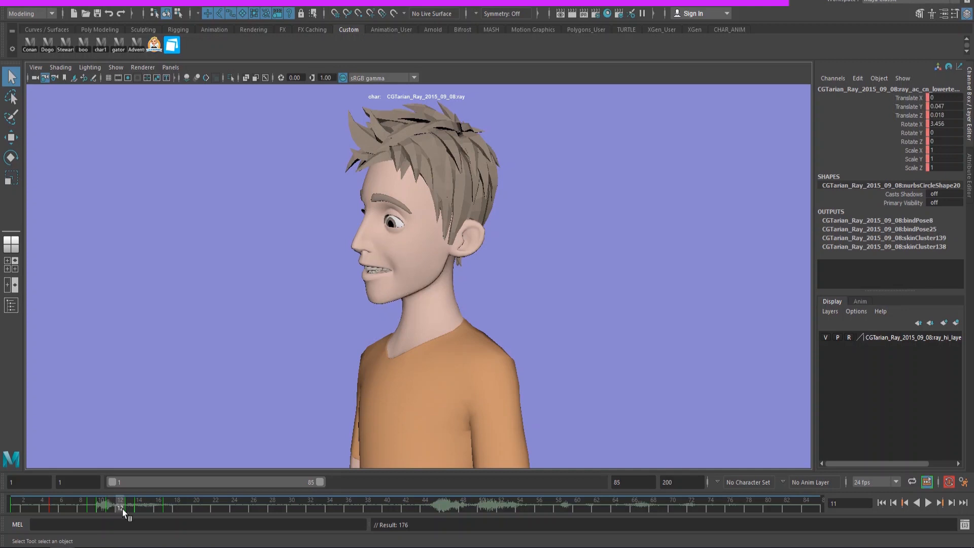
{"action": "left_click", "coordinate": [928, 504]}
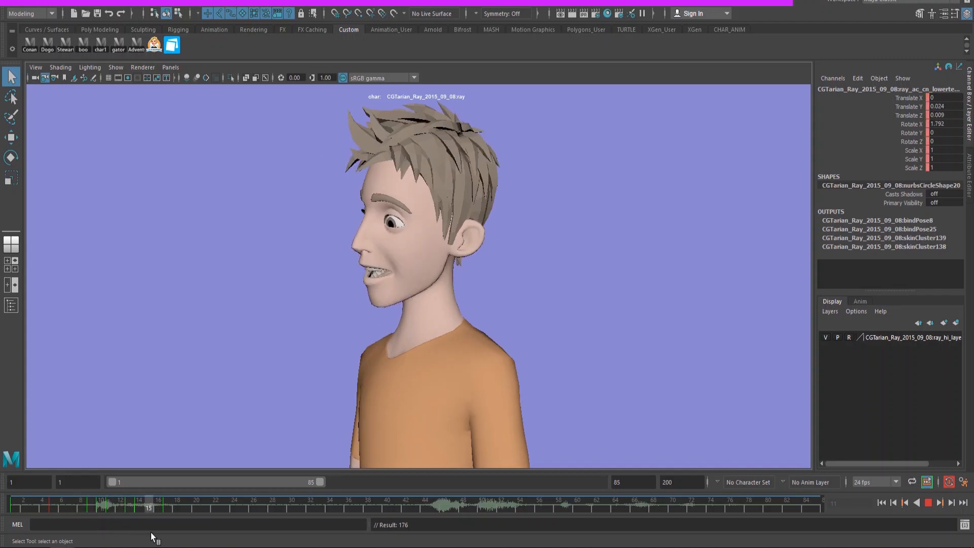
{"action": "left_click", "coordinate": [135, 507]}
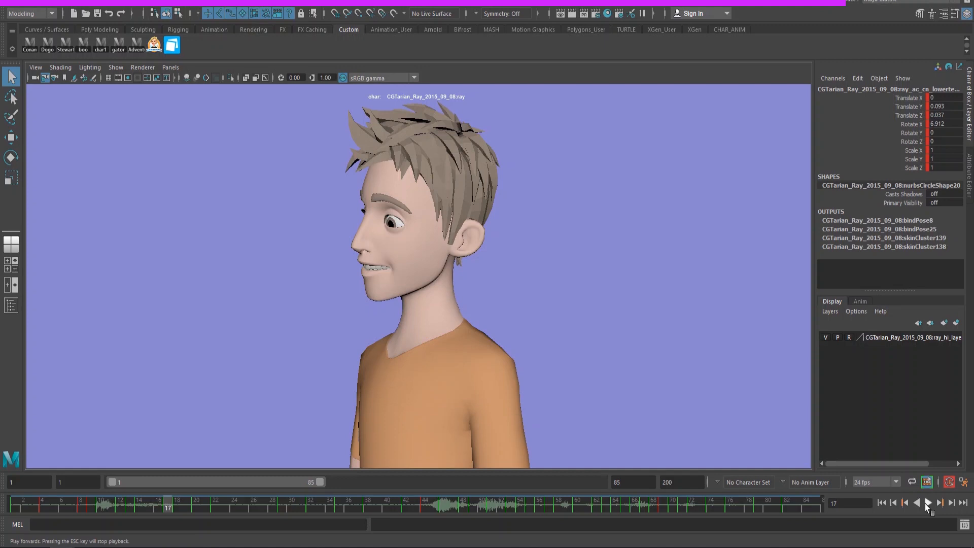
{"action": "mouse_move", "coordinate": [929, 514]}
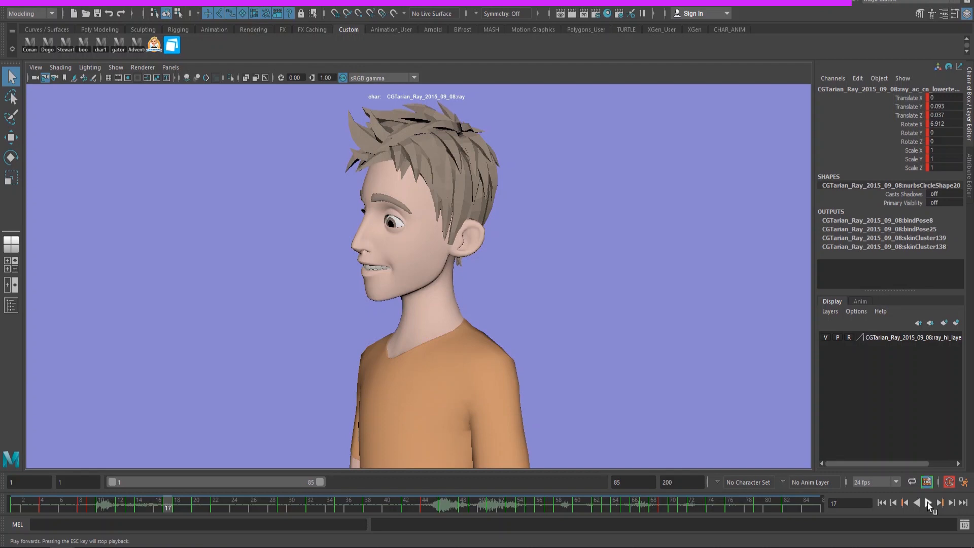
{"action": "left_click", "coordinate": [930, 518]}
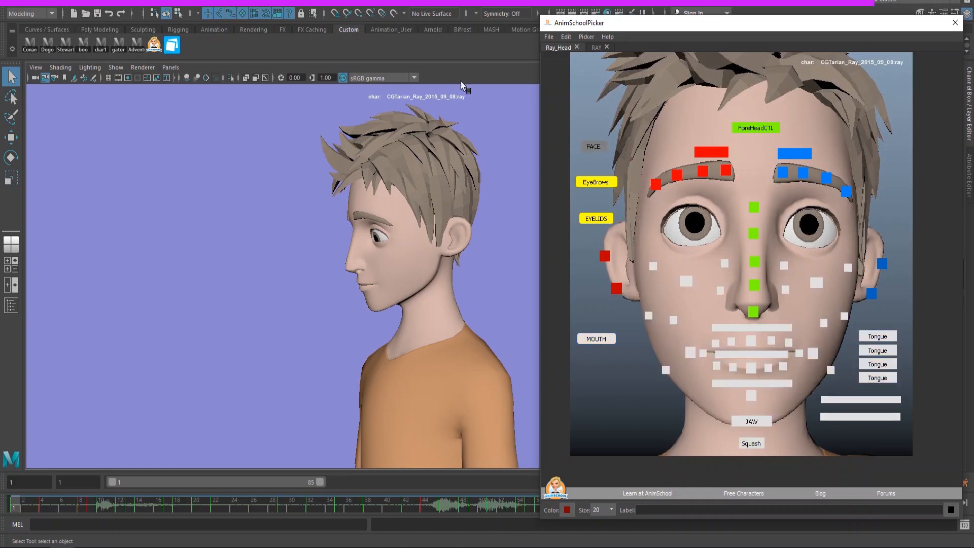
{"action": "mouse_move", "coordinate": [581, 177]}
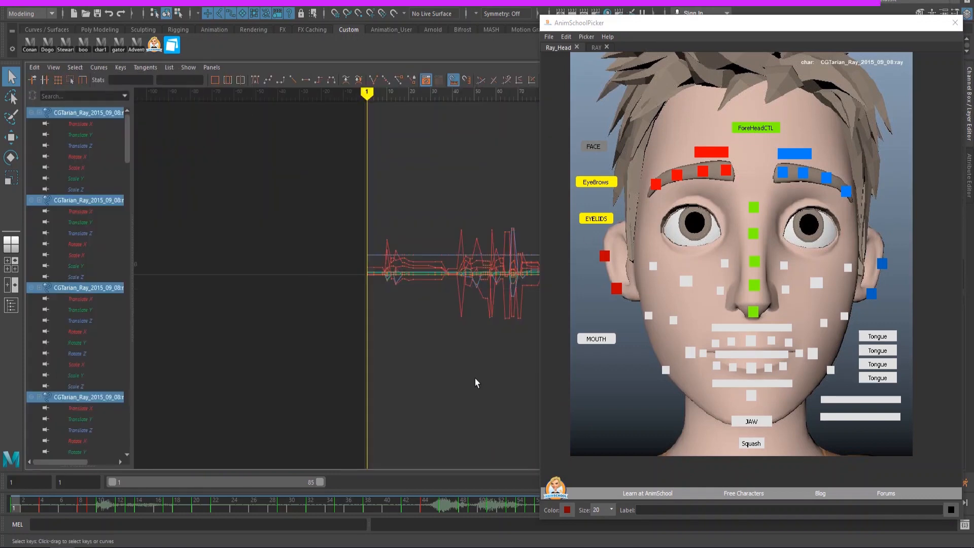
Step: Select every key on Ray's face curves in the Graph Editor and enter =2
{"action": "left_click", "coordinate": [955, 22]}
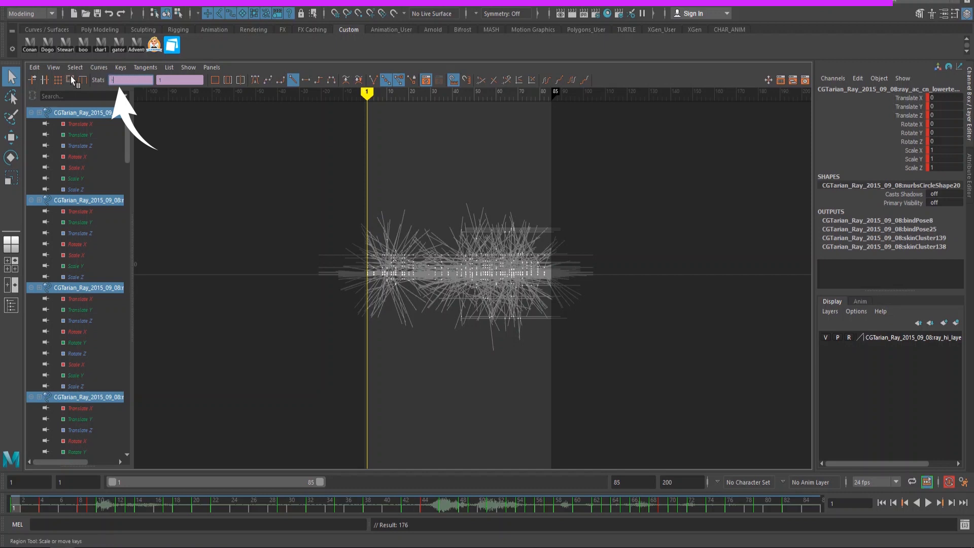
{"action": "type", "text": "=2"}
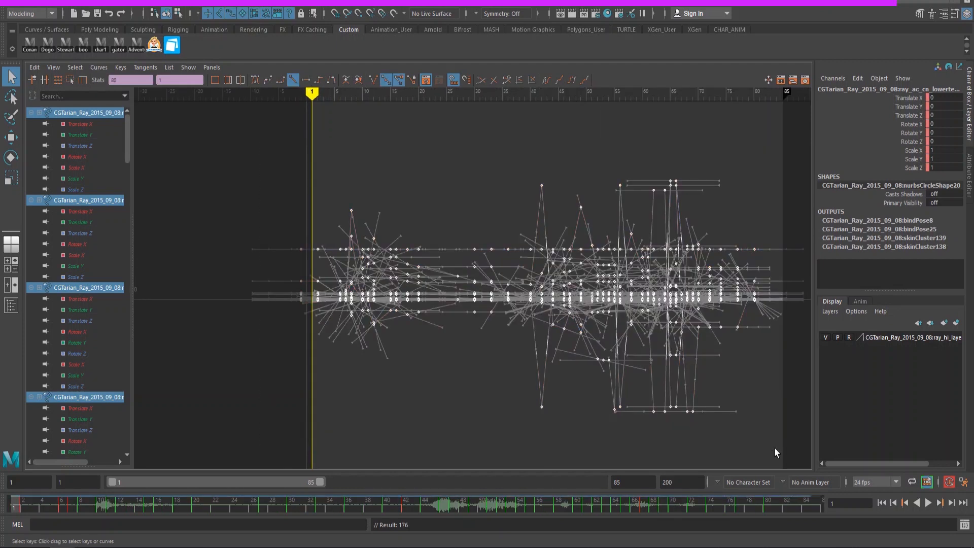
{"action": "mouse_move", "coordinate": [521, 445]}
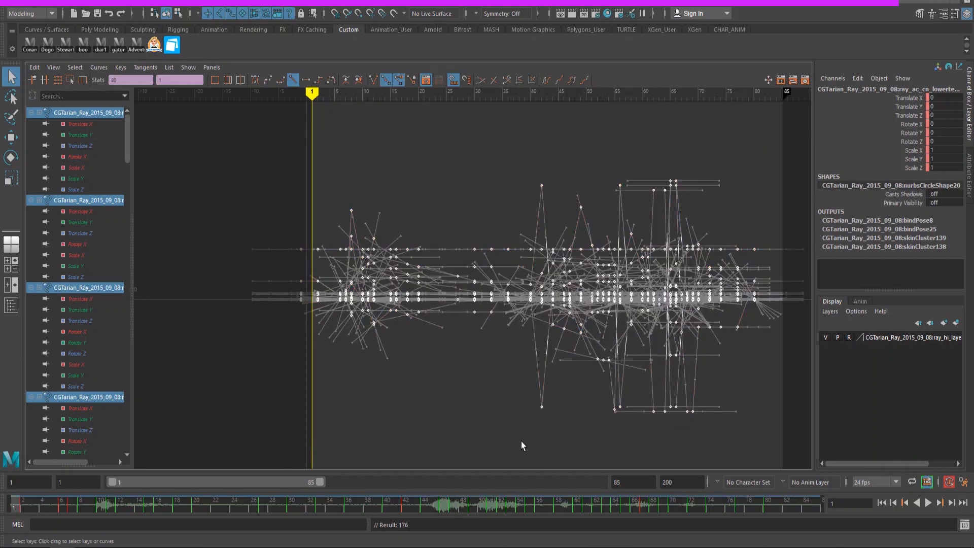